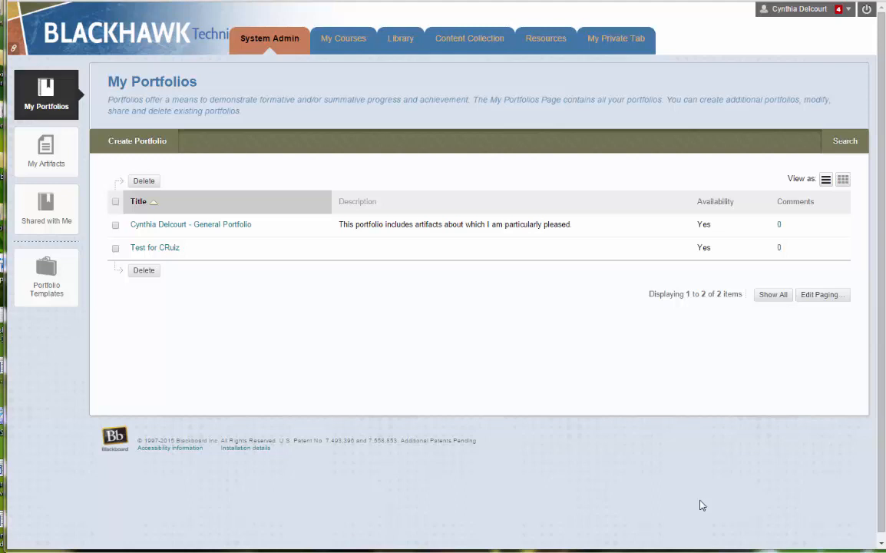
{"action": "mouse_move", "coordinate": [672, 482]}
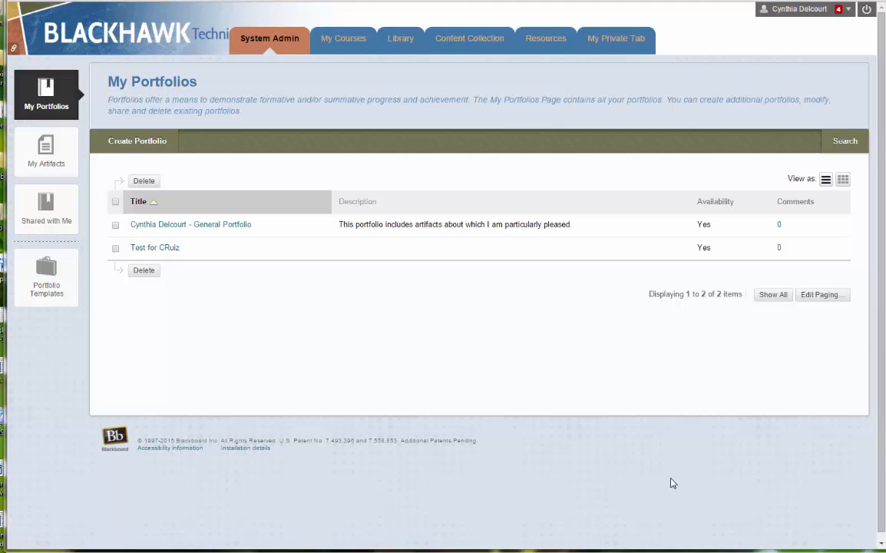
{"action": "mouse_move", "coordinate": [673, 468]}
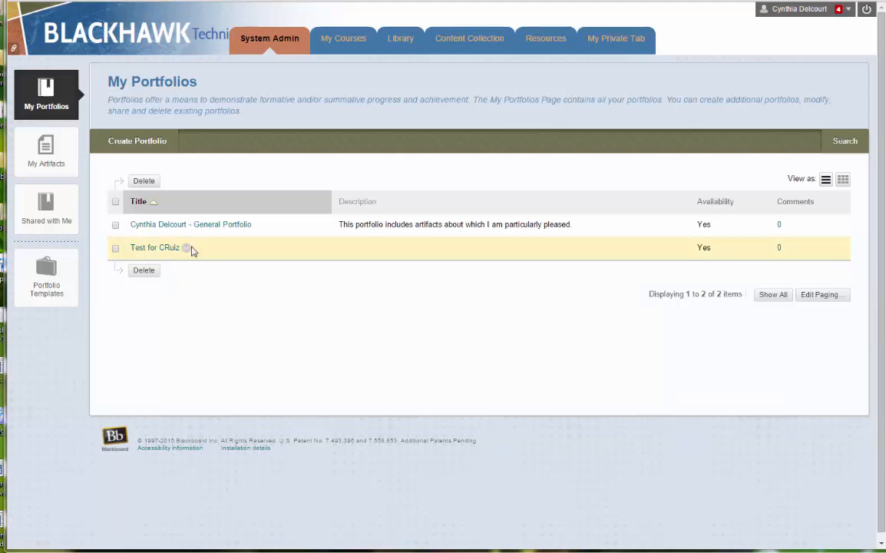
- Show the action menu for the 'Test for CRuiz' portfolio on My Portfolios
{"action": "left_click", "coordinate": [185, 247]}
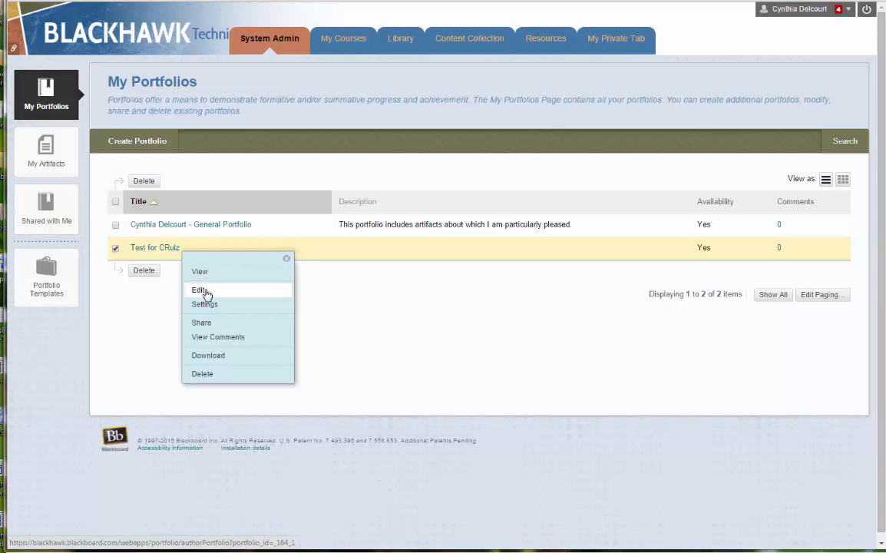
{"action": "left_click", "coordinate": [199, 289]}
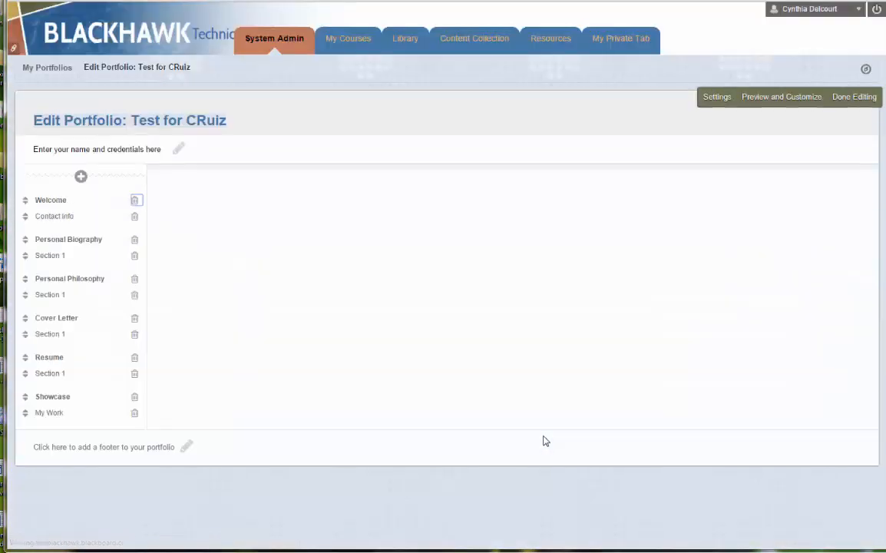
{"action": "left_click", "coordinate": [50, 199]}
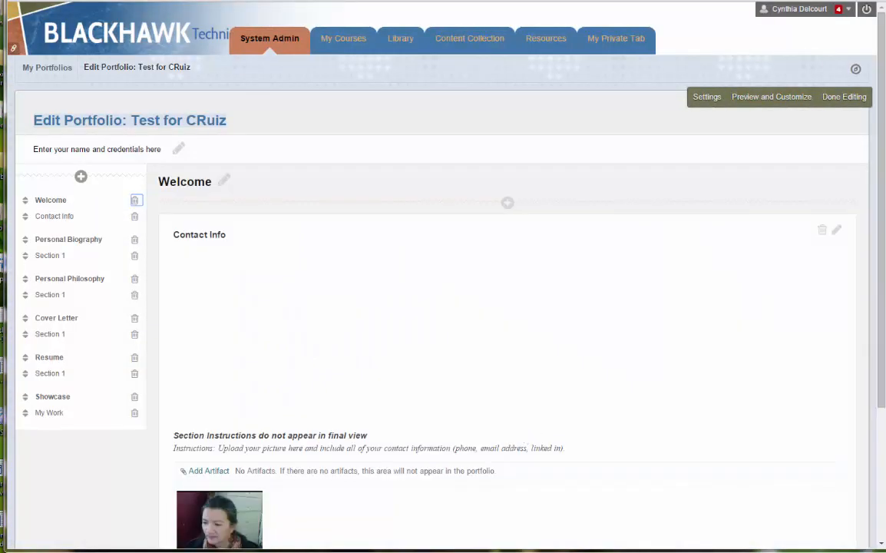
{"action": "scroll", "scroll_direction": "down", "scroll_amount": 3}
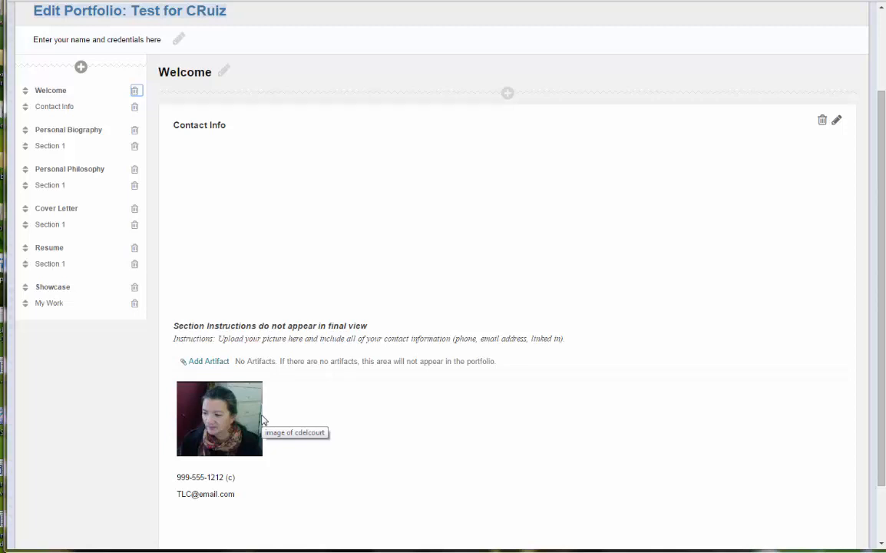
{"action": "mouse_move", "coordinate": [298, 430]}
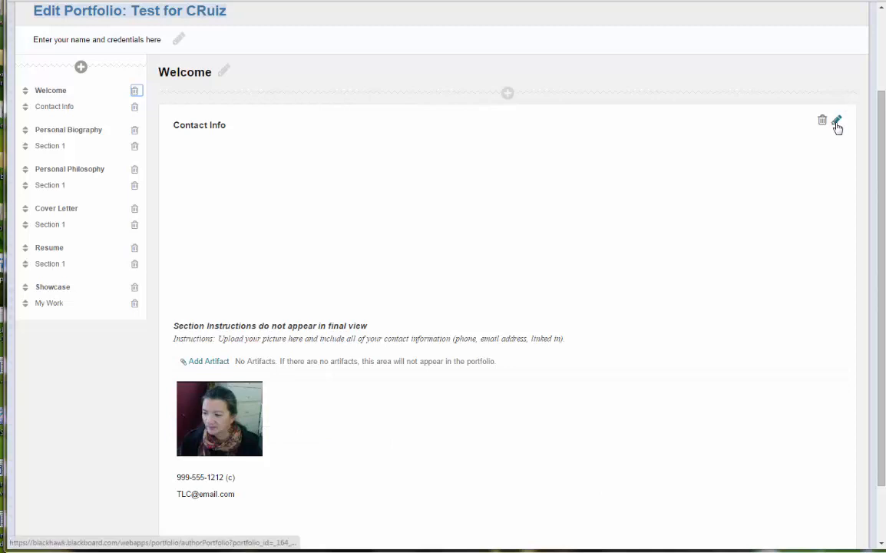
{"action": "mouse_move", "coordinate": [322, 407]}
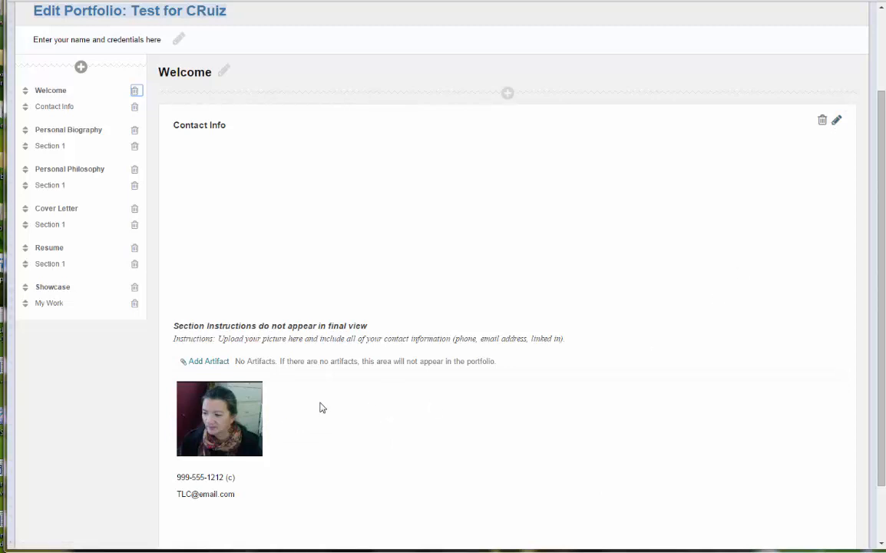
- Edit the Contact Info content, toggling the editor's toolbar rows collapsed and expanded again
{"action": "left_click", "coordinate": [835, 120]}
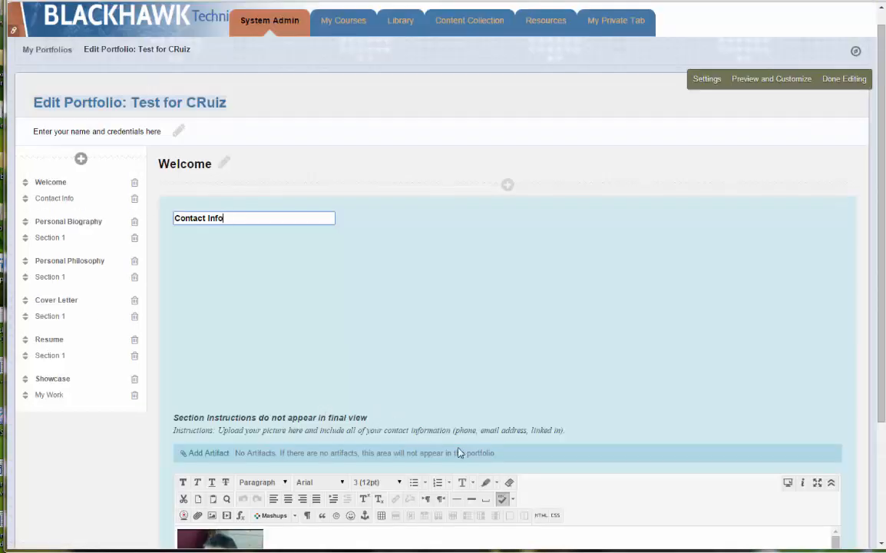
{"action": "scroll", "scroll_direction": "up", "scroll_amount": 3}
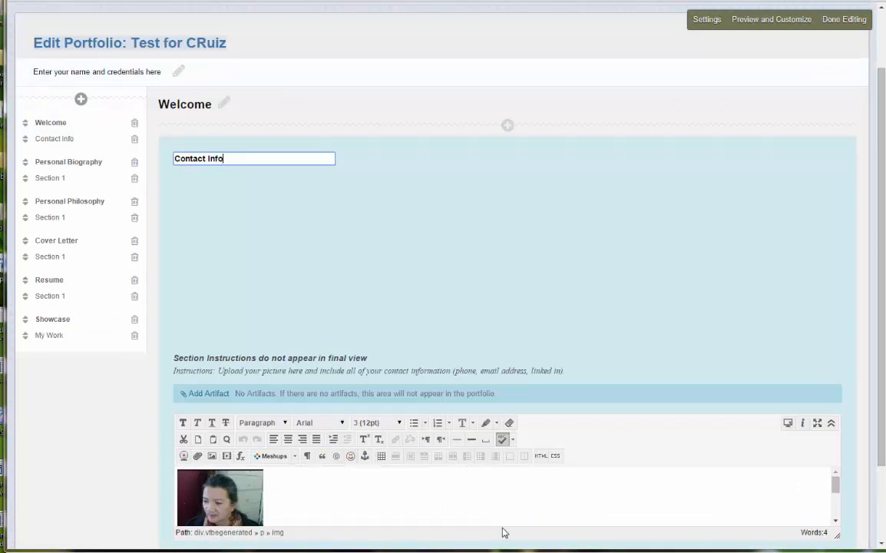
{"action": "scroll", "scroll_direction": "down", "scroll_amount": 3}
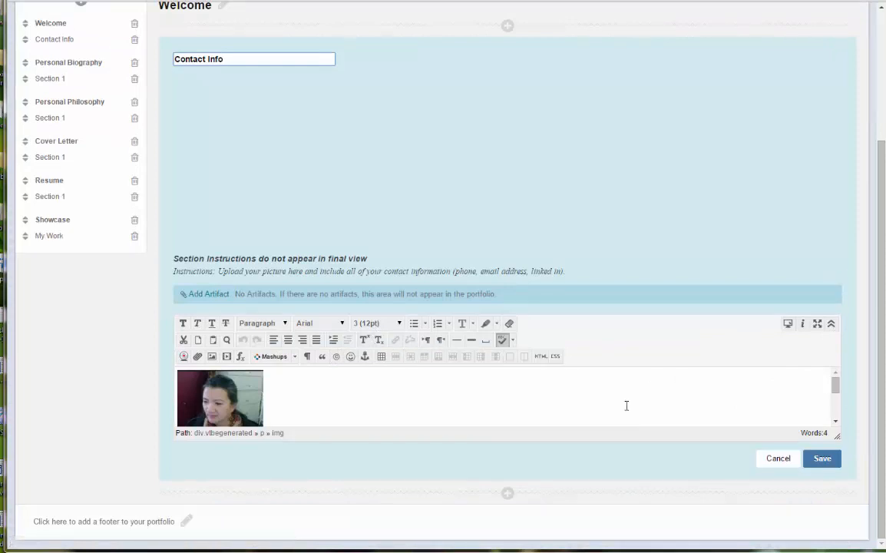
{"action": "mouse_move", "coordinate": [829, 330]}
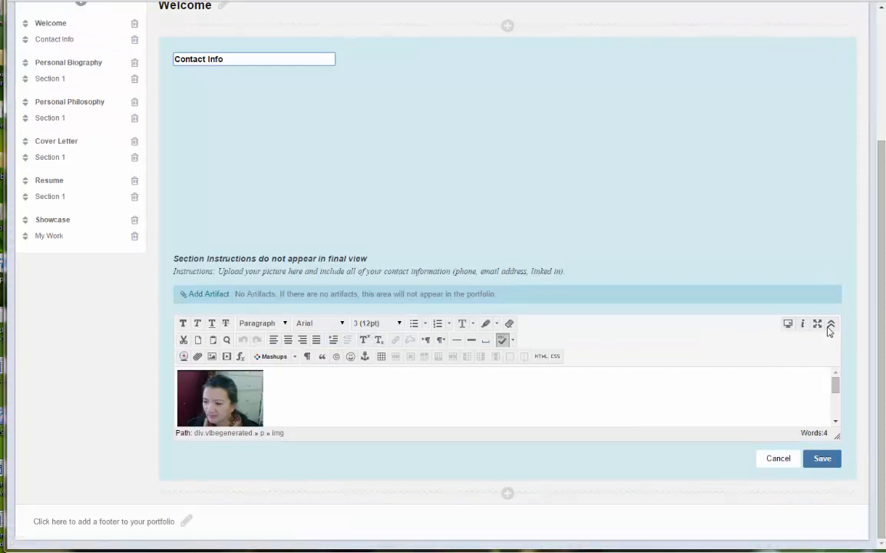
{"action": "left_click", "coordinate": [829, 323]}
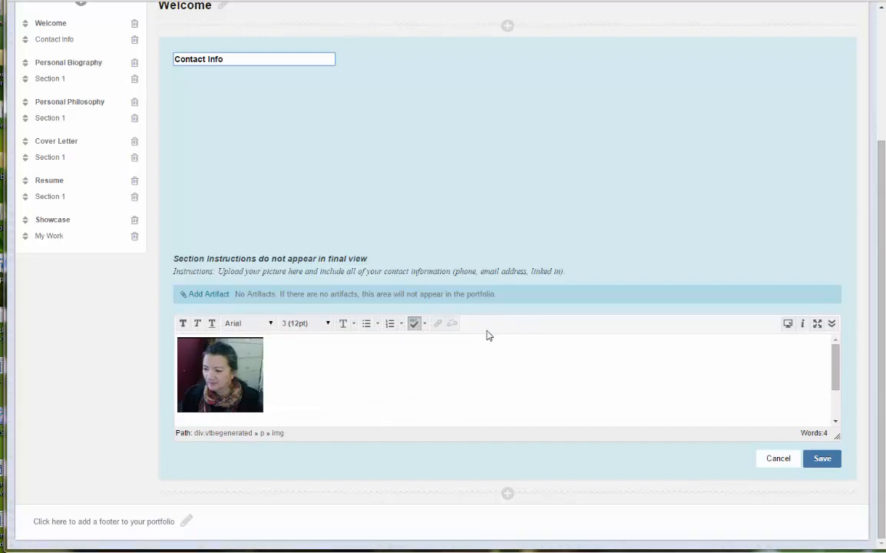
{"action": "mouse_move", "coordinate": [491, 325]}
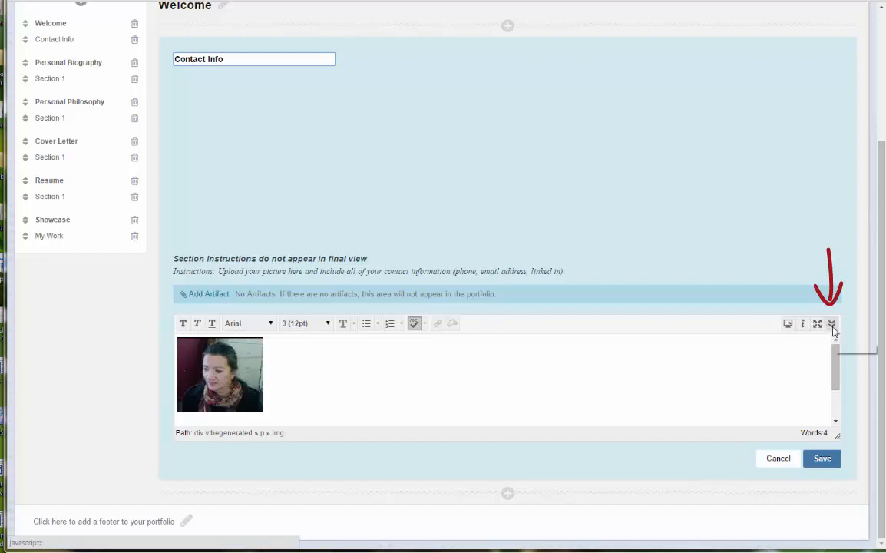
{"action": "left_click", "coordinate": [829, 322]}
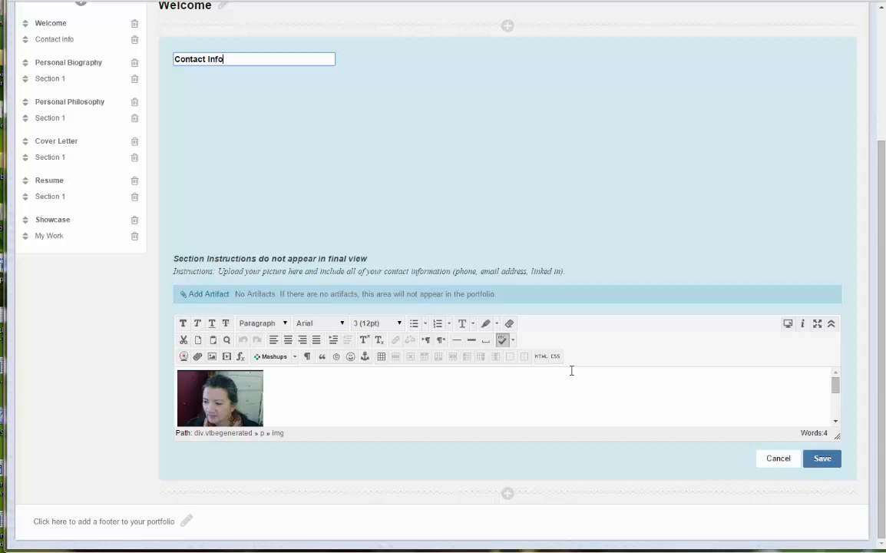
{"action": "mouse_move", "coordinate": [587, 356]}
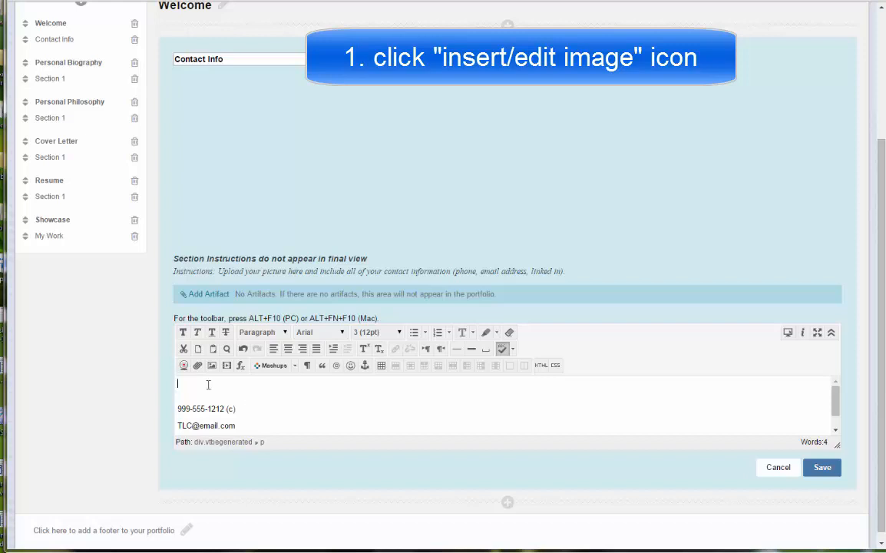
{"action": "mouse_move", "coordinate": [212, 365]}
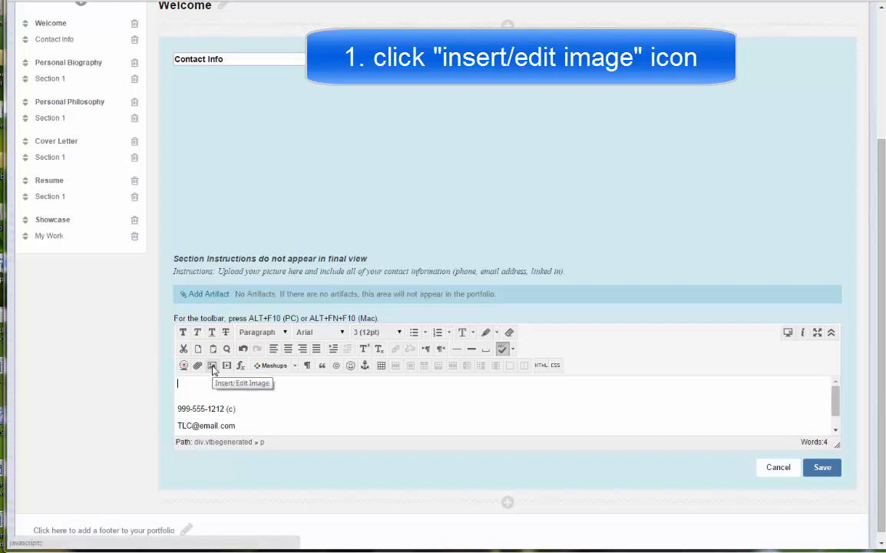
- Bring up the Insert/Edit Image window for the Contact Info content
{"action": "left_click", "coordinate": [212, 365]}
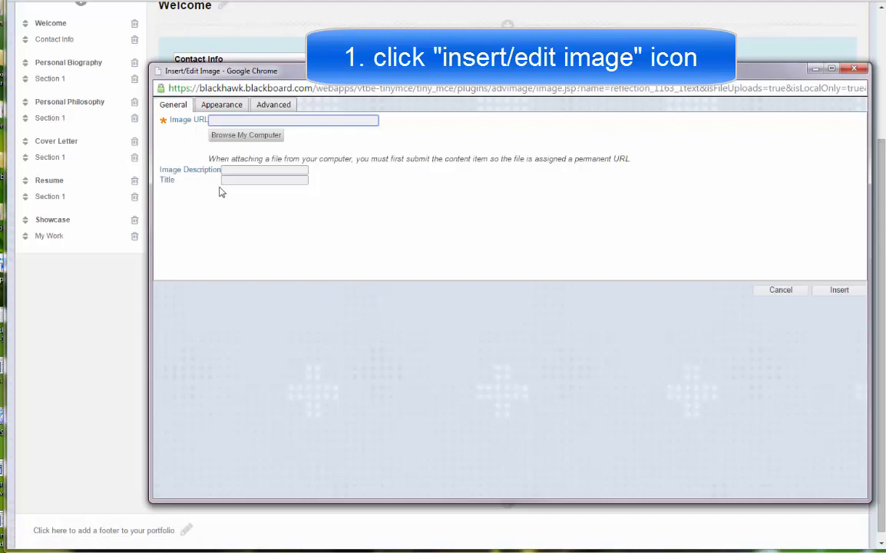
- Insert email_cd.jpg from the computer with the description 'image of c'
{"action": "left_click", "coordinate": [246, 135]}
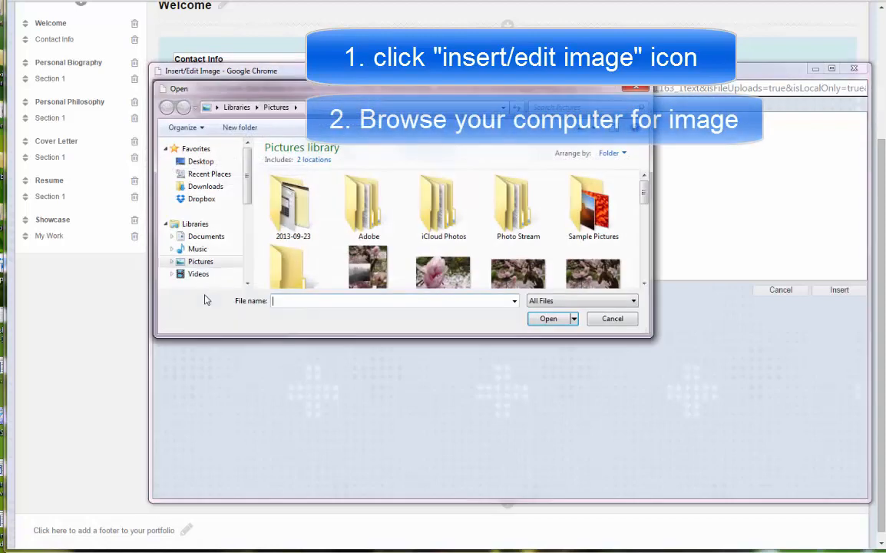
{"action": "scroll", "scroll_direction": "down", "scroll_amount": 3}
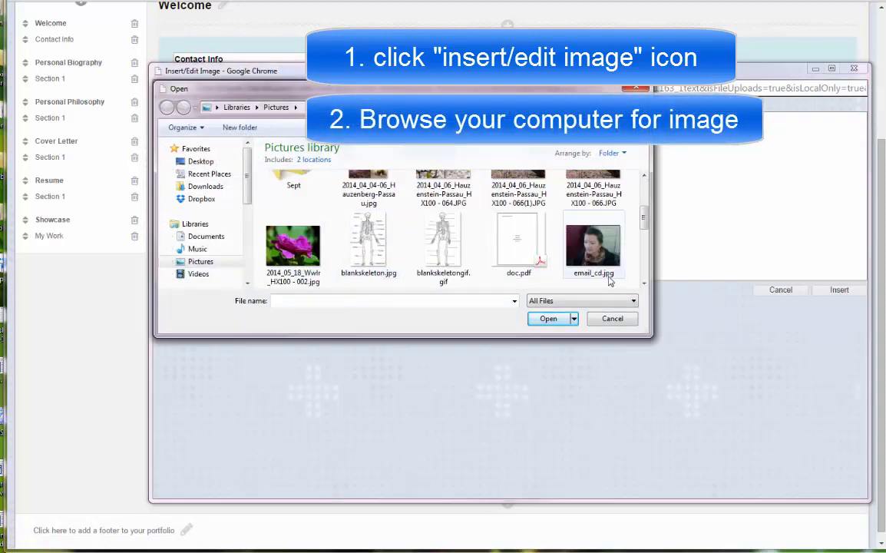
{"action": "left_click", "coordinate": [611, 318]}
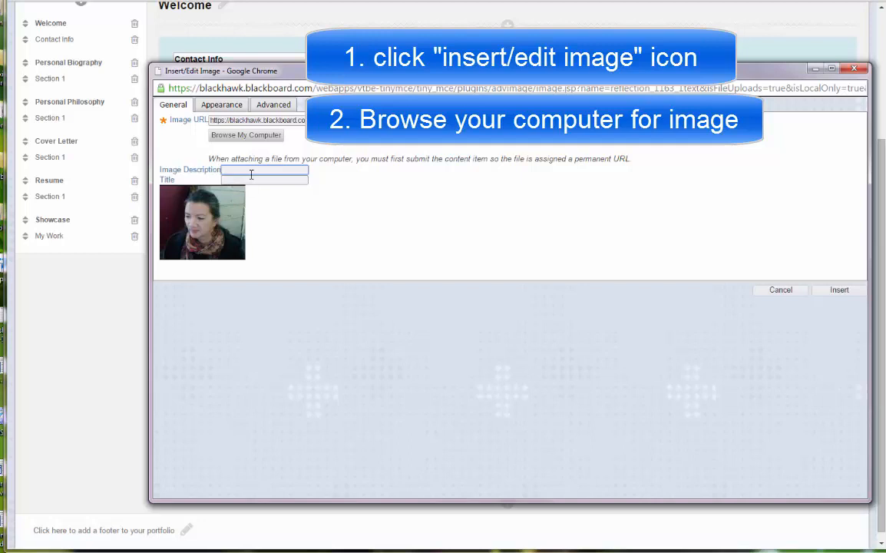
{"action": "type", "text": "image of cdelcourt"}
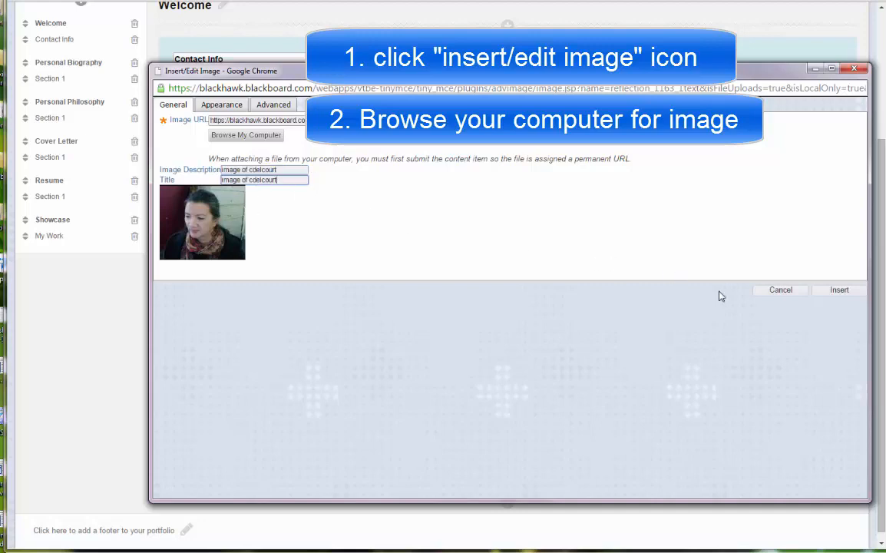
{"action": "left_click", "coordinate": [838, 289]}
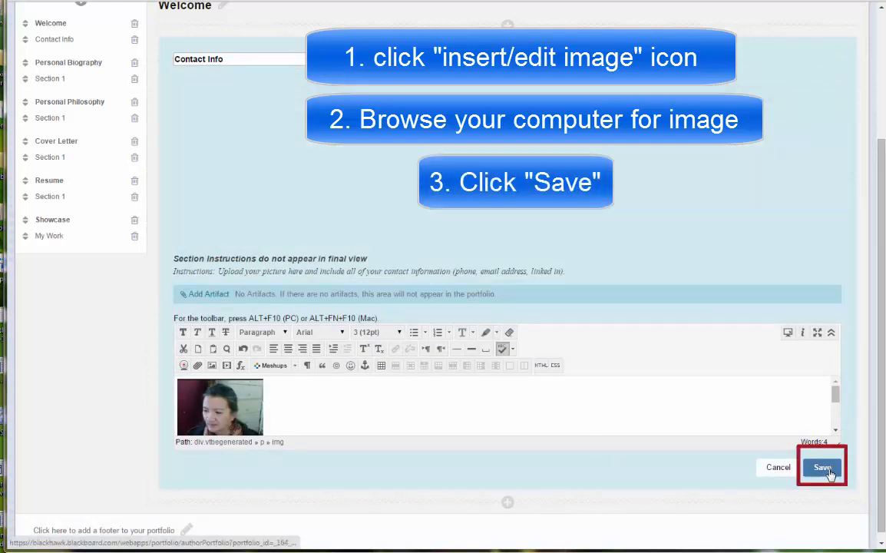
- Save the Contact Info changes and finish editing with Done Editing
{"action": "left_click", "coordinate": [822, 467]}
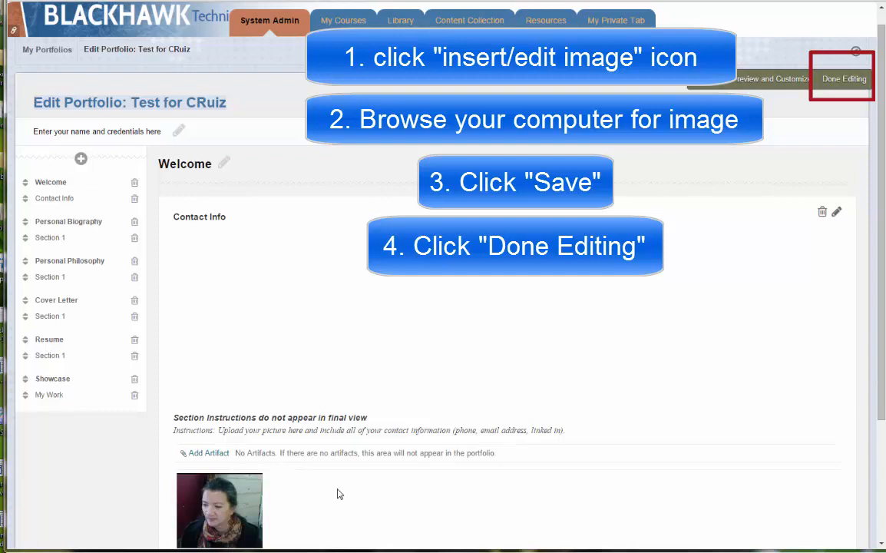
{"action": "mouse_move", "coordinate": [843, 84]}
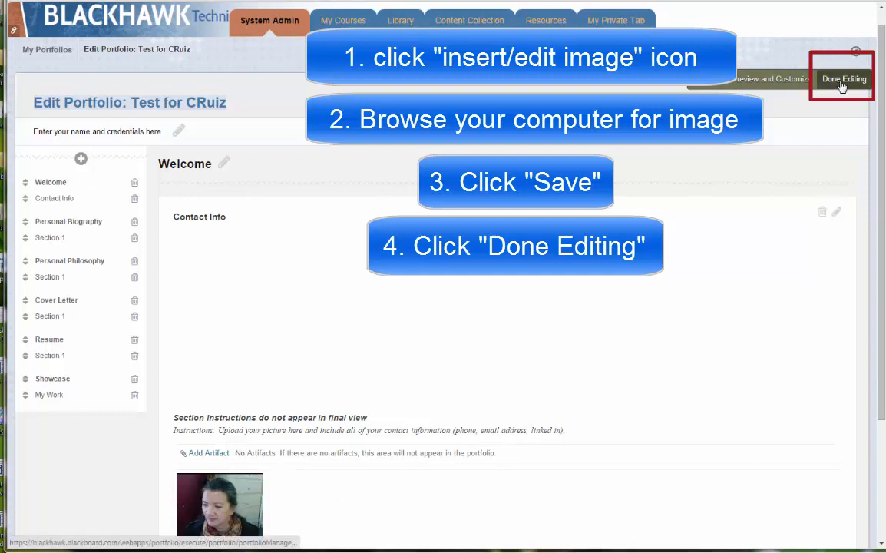
{"action": "left_click", "coordinate": [842, 78]}
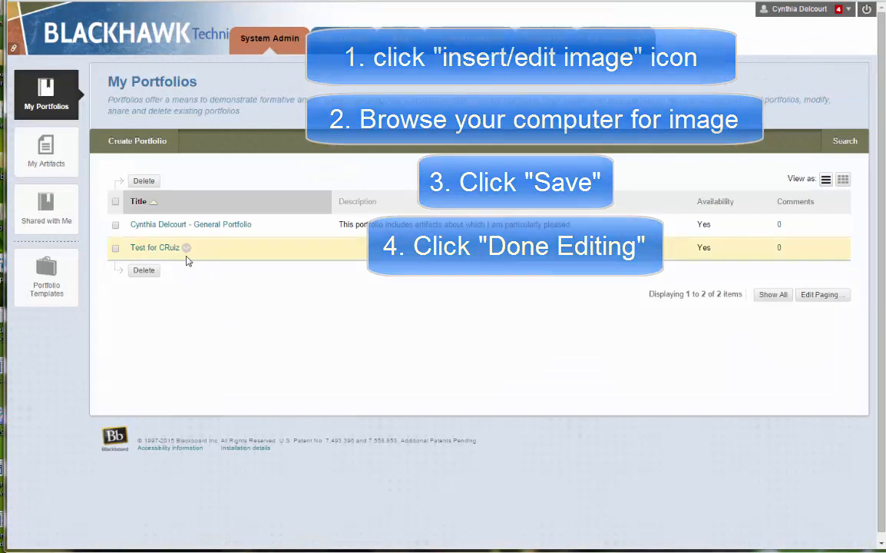
{"action": "left_click", "coordinate": [185, 247]}
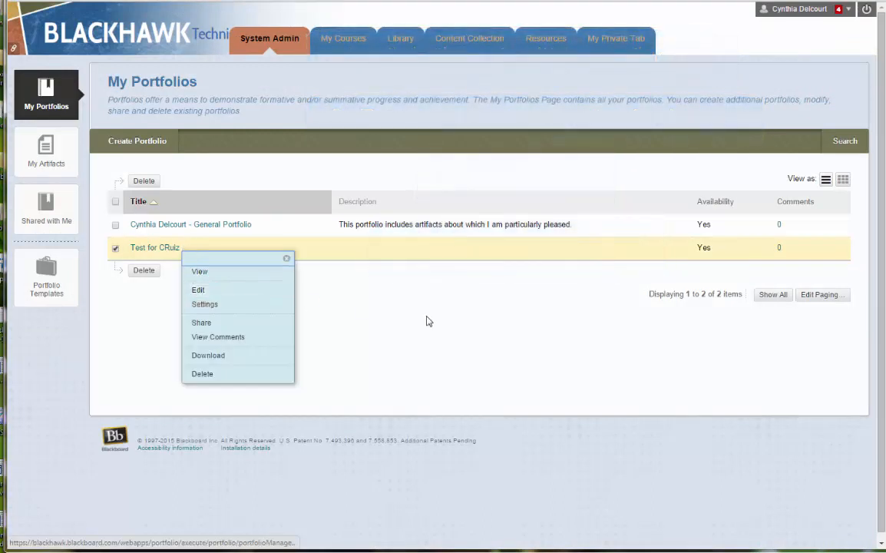
{"action": "left_click", "coordinate": [329, 282]}
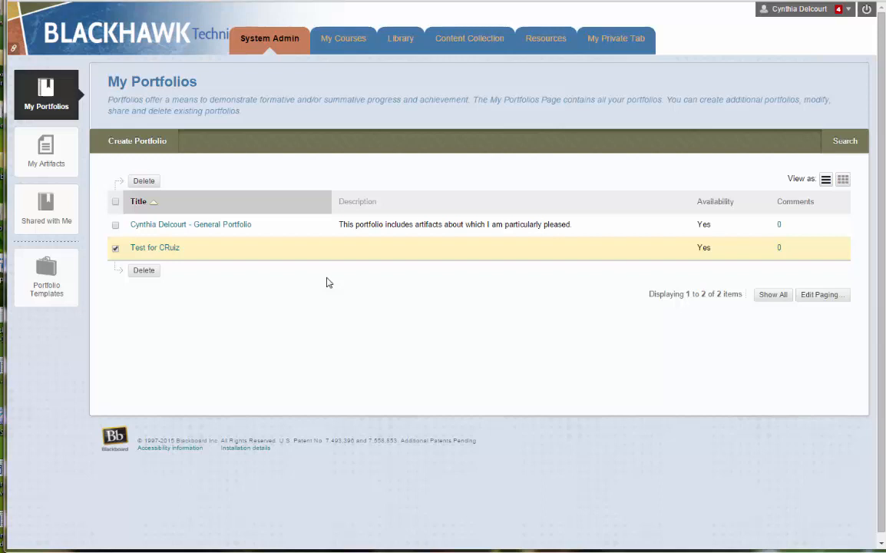
{"action": "mouse_move", "coordinate": [451, 310]}
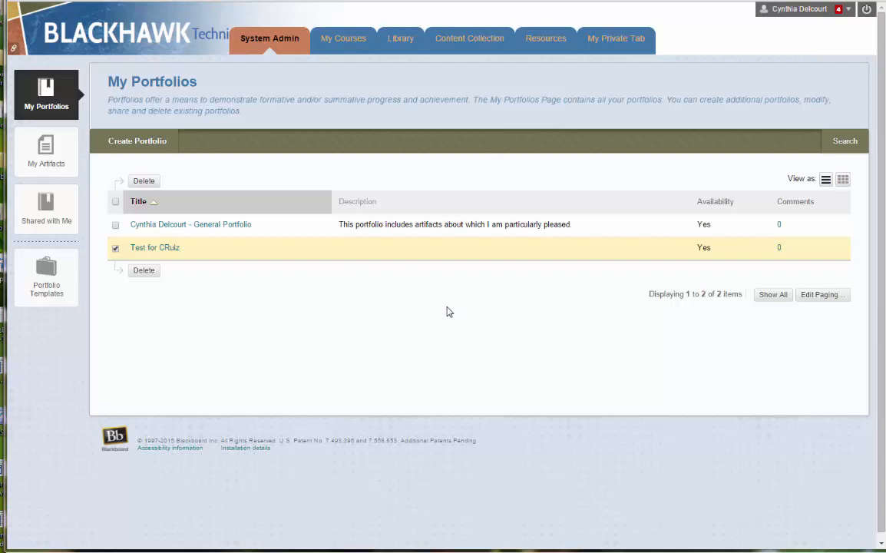
{"action": "mouse_move", "coordinate": [457, 309]}
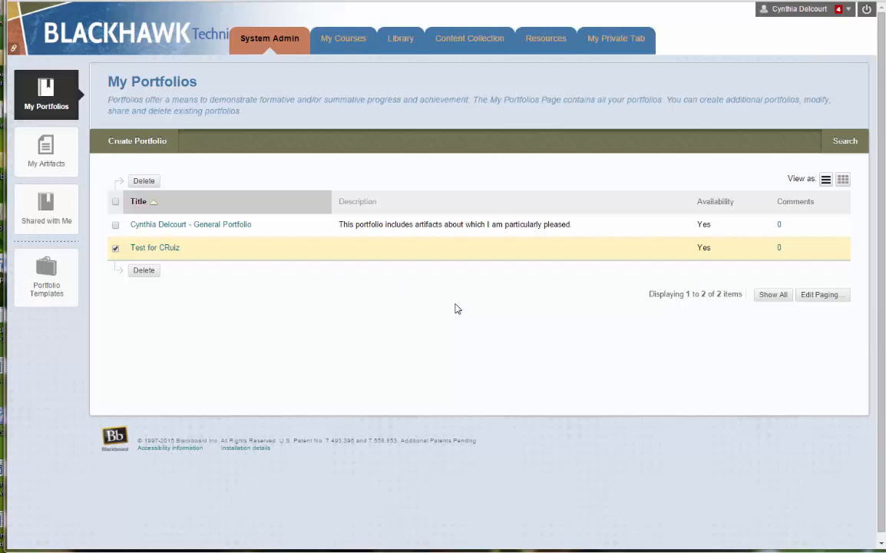